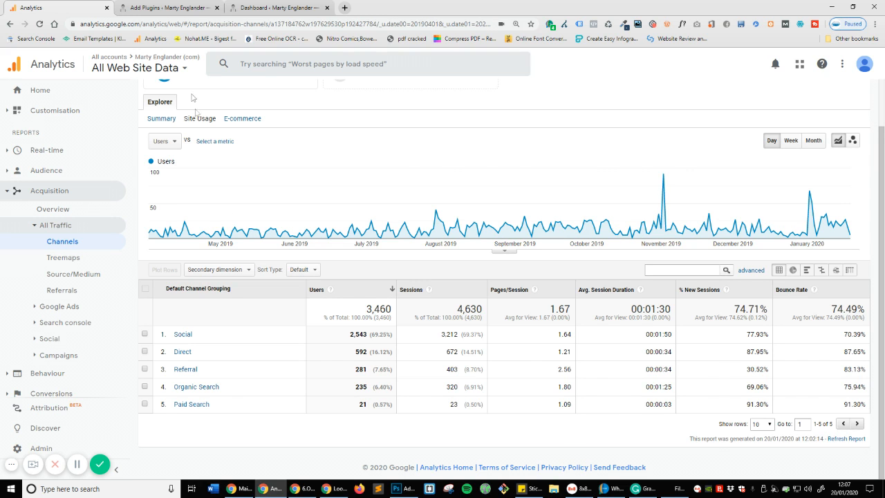
# - Return to the WordPress admin dashboard showing the Google Analytics 30-day sessions summary
pyautogui.click(166, 7)
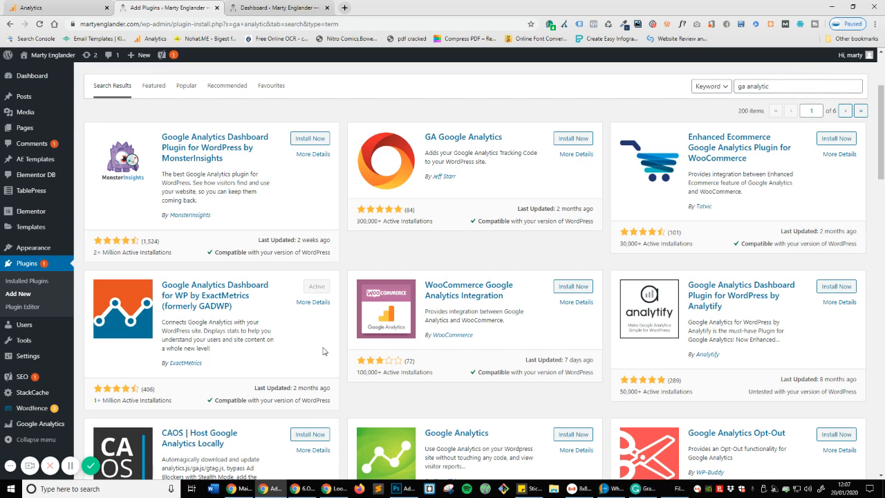
pyautogui.moveTo(368, 320)
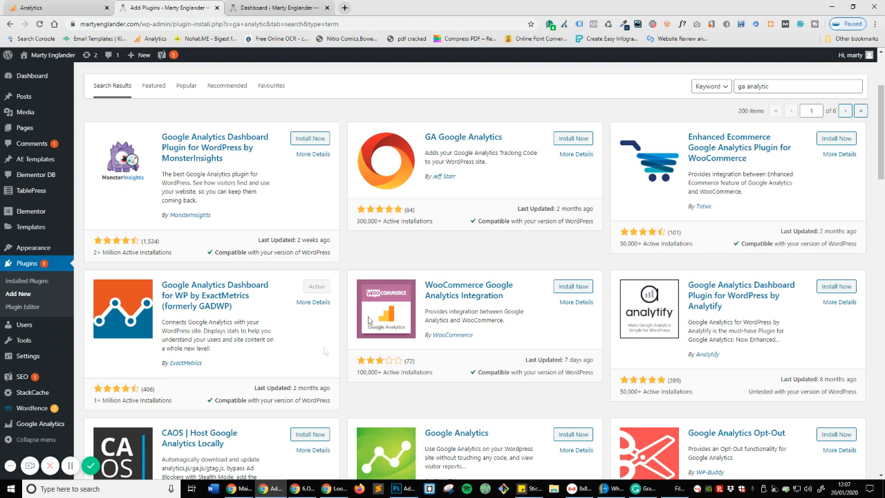
pyautogui.click(795, 86)
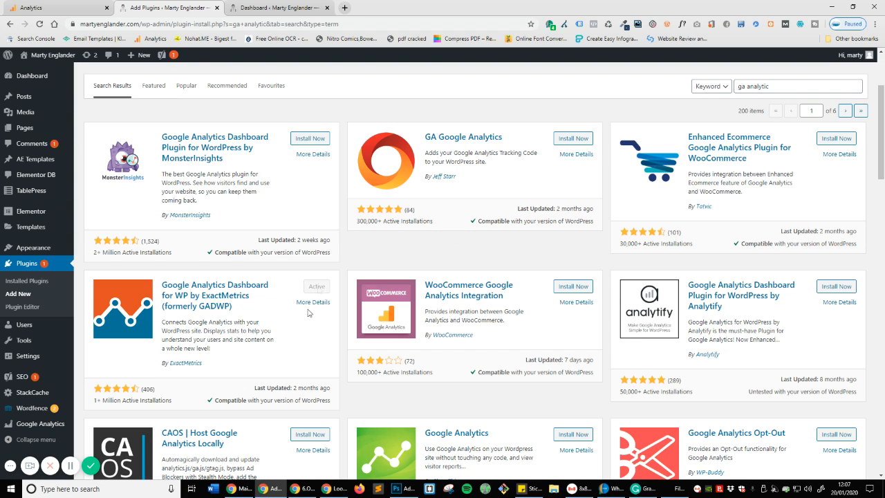
pyautogui.moveTo(318, 291)
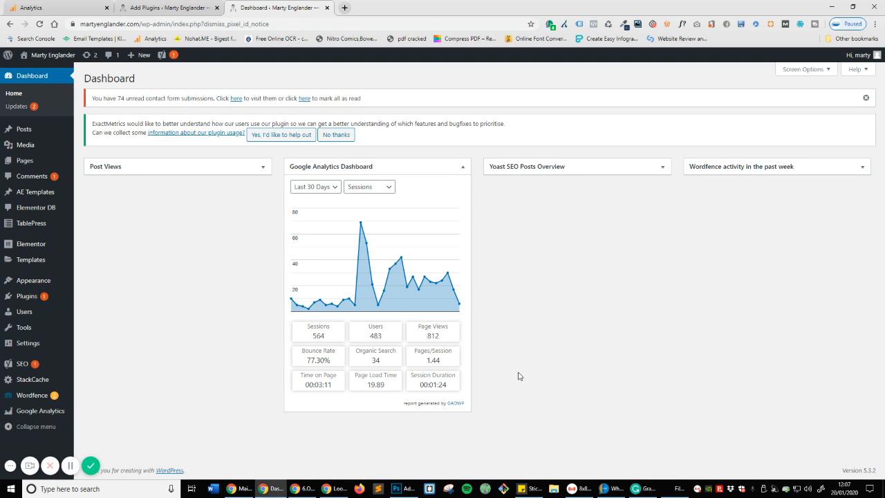
pyautogui.moveTo(494, 351)
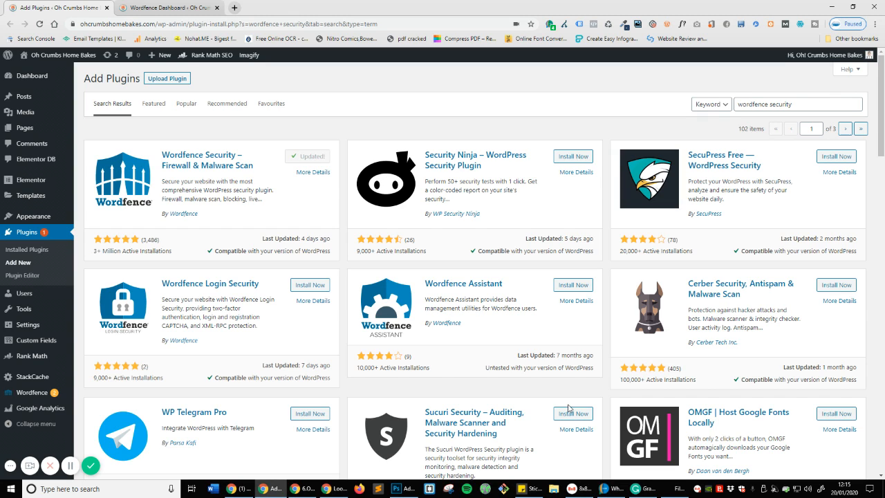
pyautogui.moveTo(157, 266)
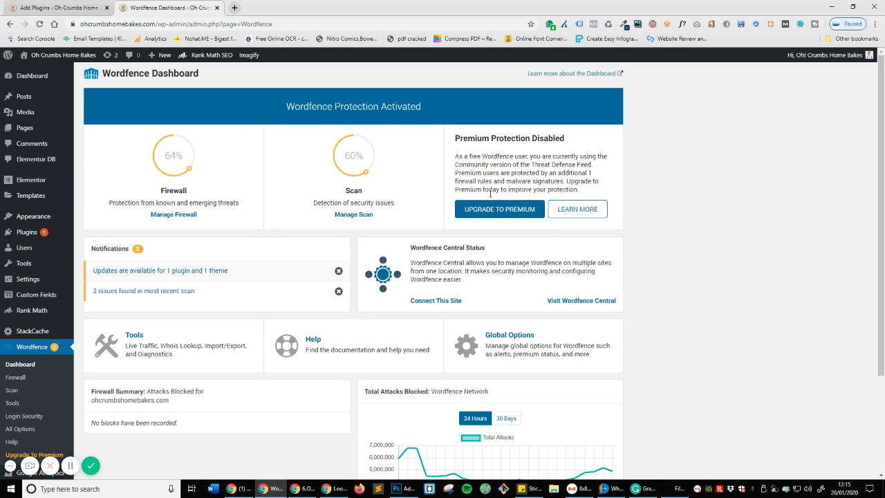
pyautogui.moveTo(578, 209)
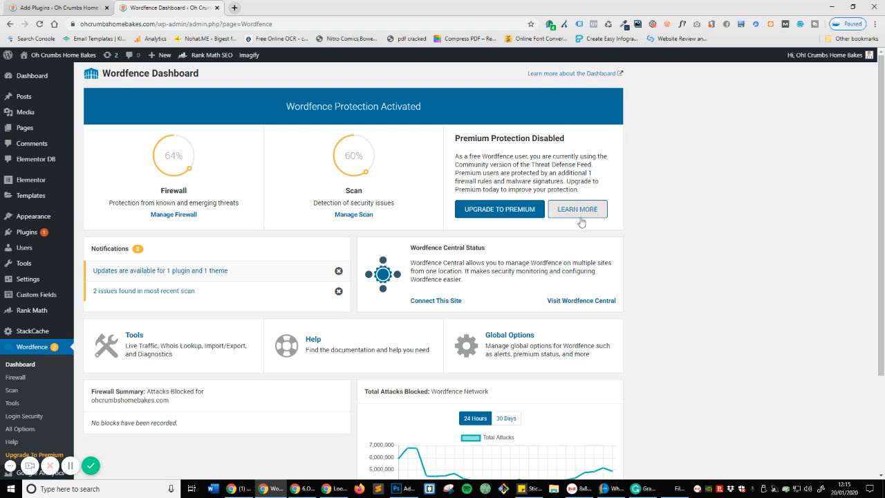
# - Scroll through the Wordfence Dashboard's firewall and scan status overview
pyautogui.scroll(-3)
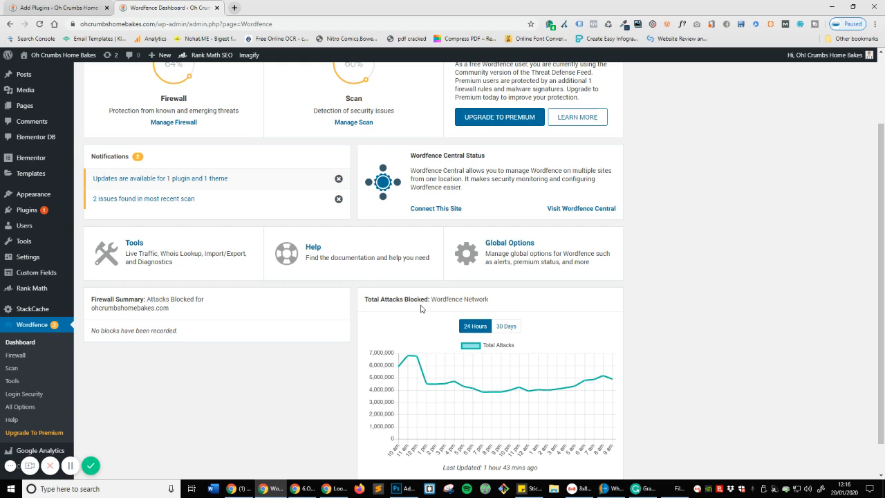
pyautogui.scroll(-3)
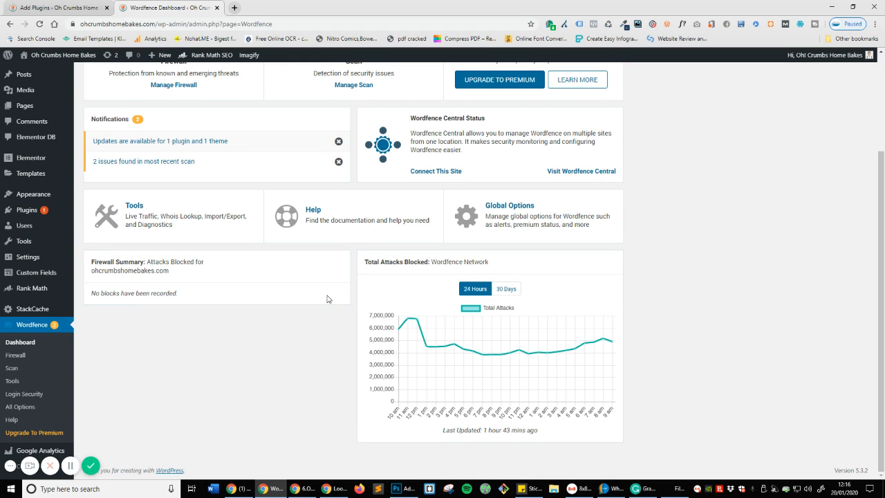
pyautogui.moveTo(514, 361)
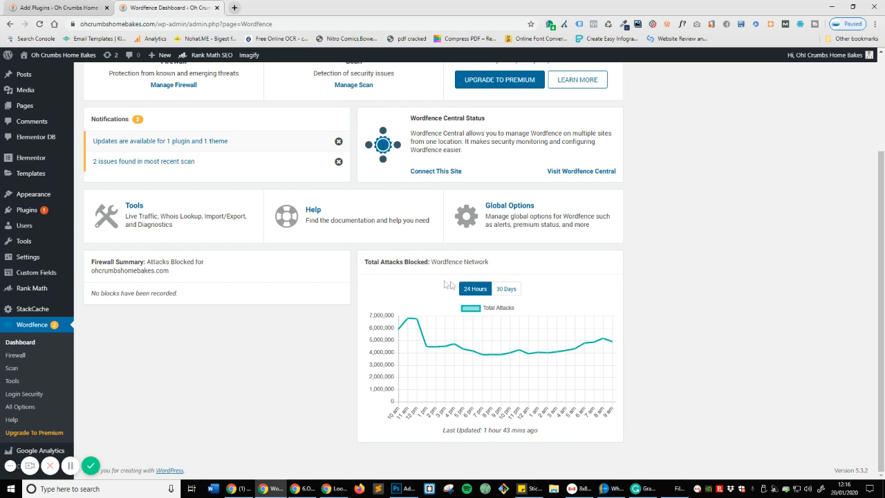
pyautogui.moveTo(451, 282)
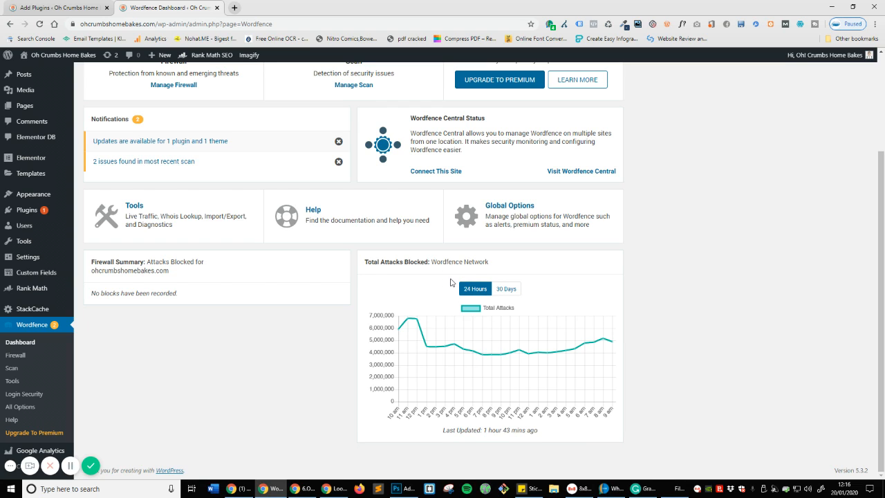
pyautogui.moveTo(412, 324)
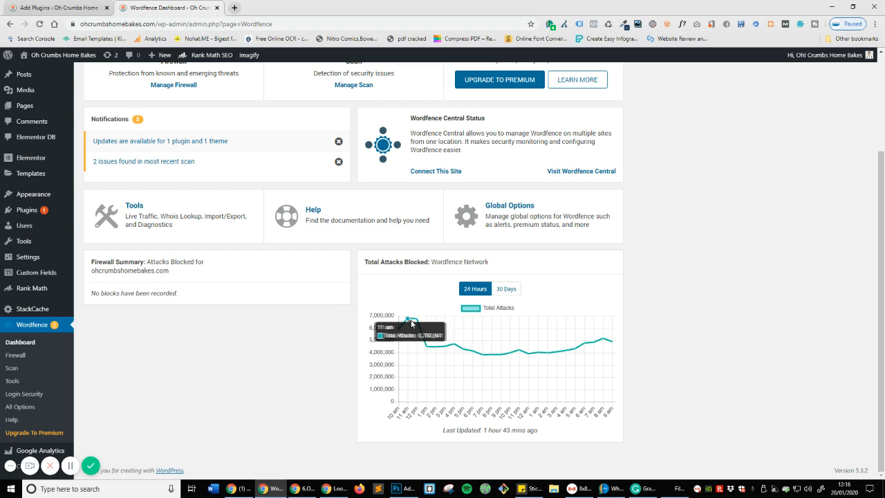
pyautogui.scroll(3)
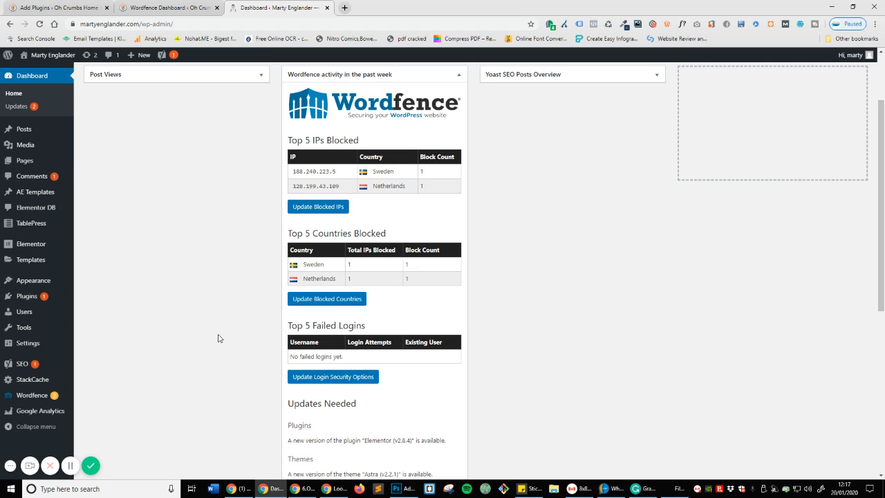
pyautogui.moveTo(426, 196)
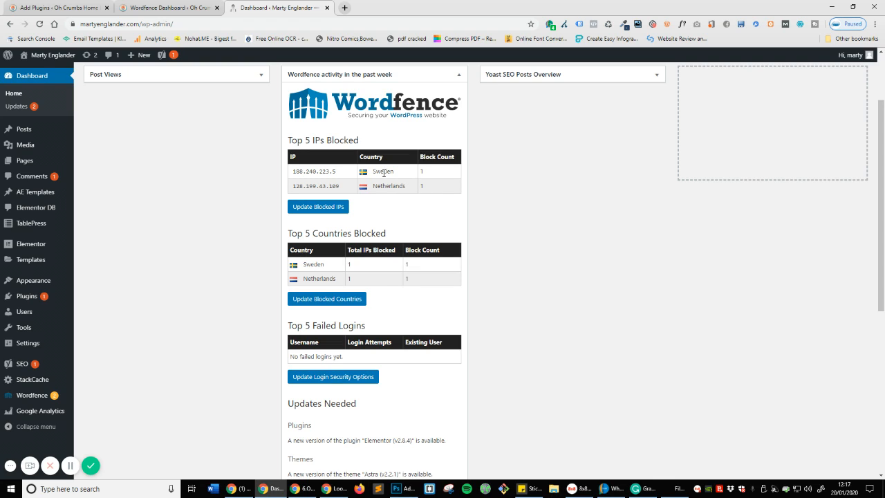
# - Look over the blocked IPs list (Sweden) and pending updates, then bring up rankmath.com
pyautogui.doubleClick(383, 172)
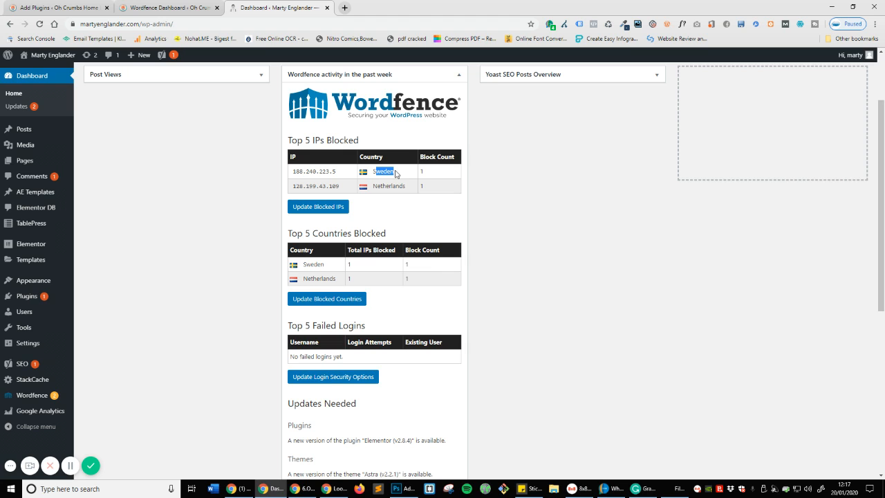
pyautogui.scroll(-3)
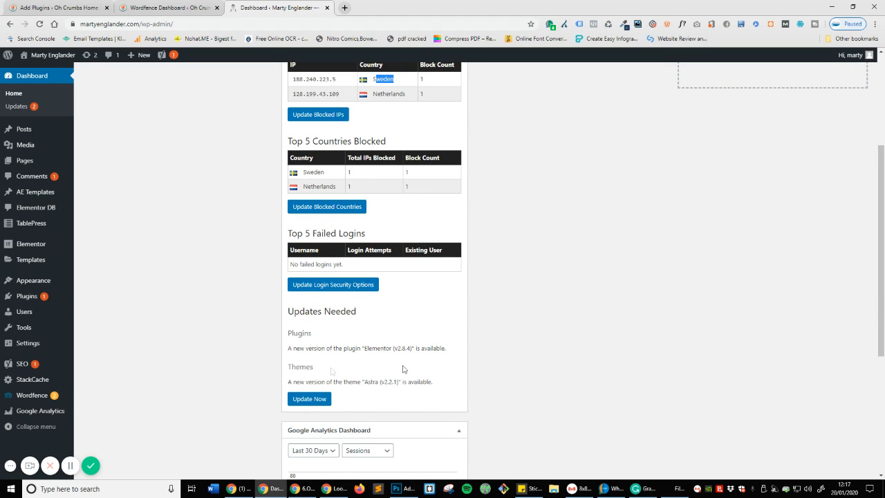
pyautogui.moveTo(330, 351)
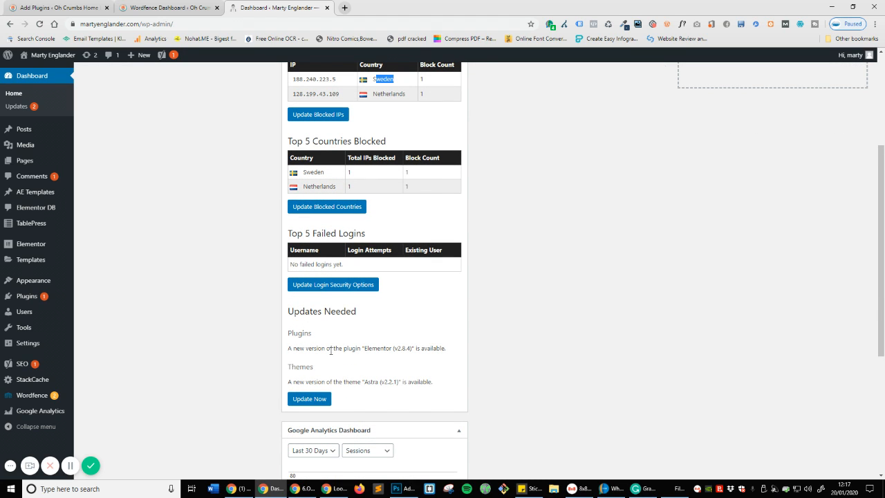
pyautogui.scroll(3)
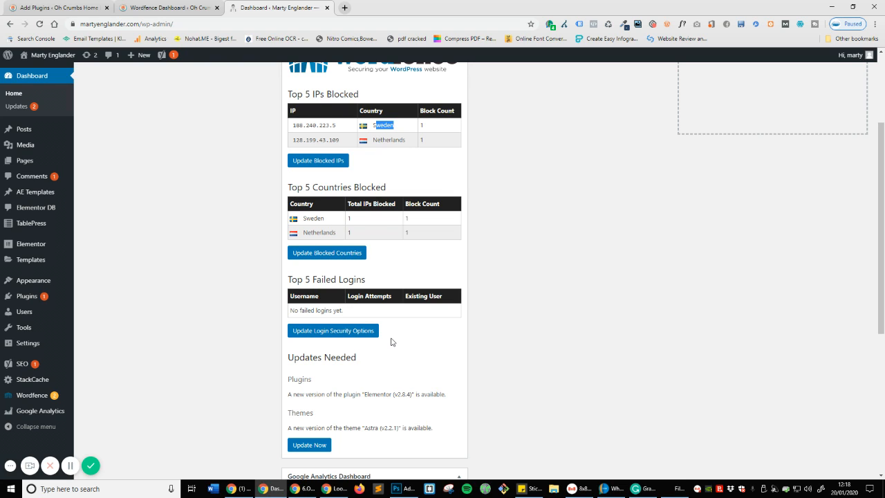
pyautogui.click(276, 8)
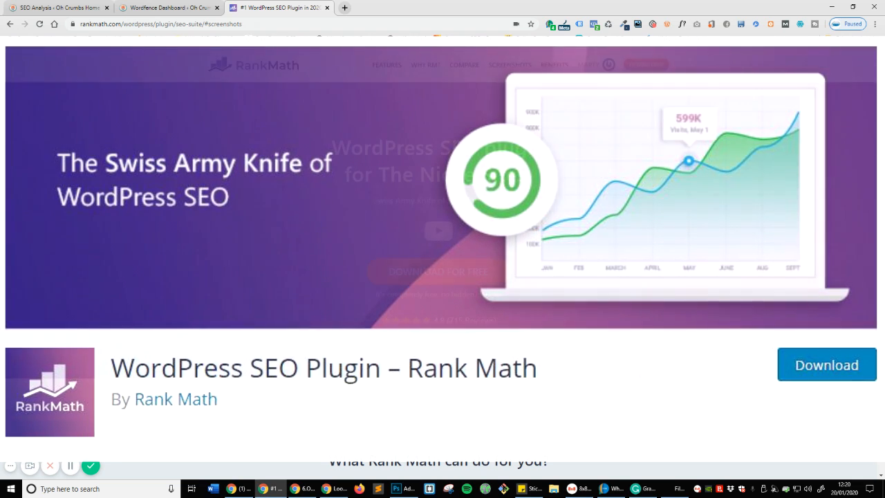
# - Read the Rank Math page's intro and start down its numbered feature list
pyautogui.scroll(3)
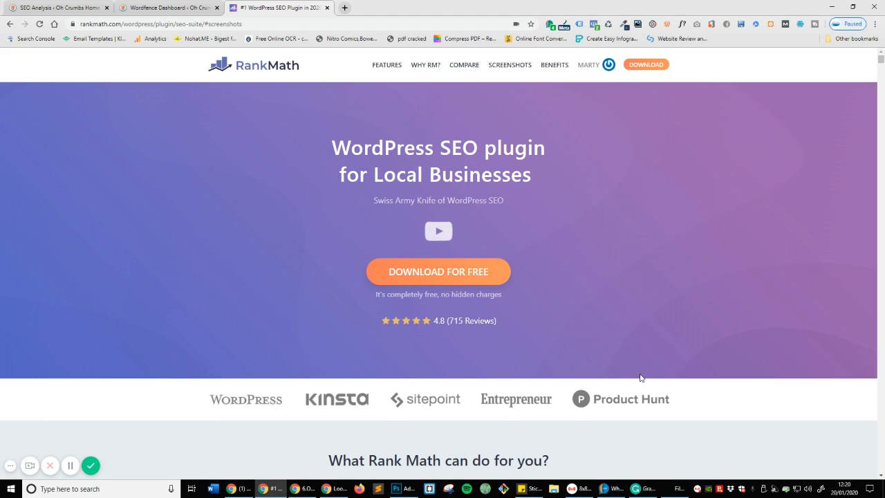
pyautogui.doubleClick(494, 174)
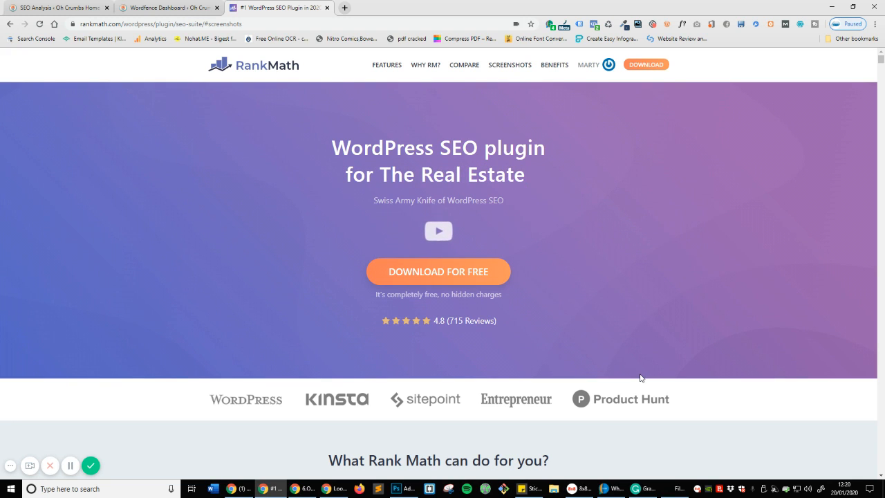
pyautogui.doubleClick(451, 174)
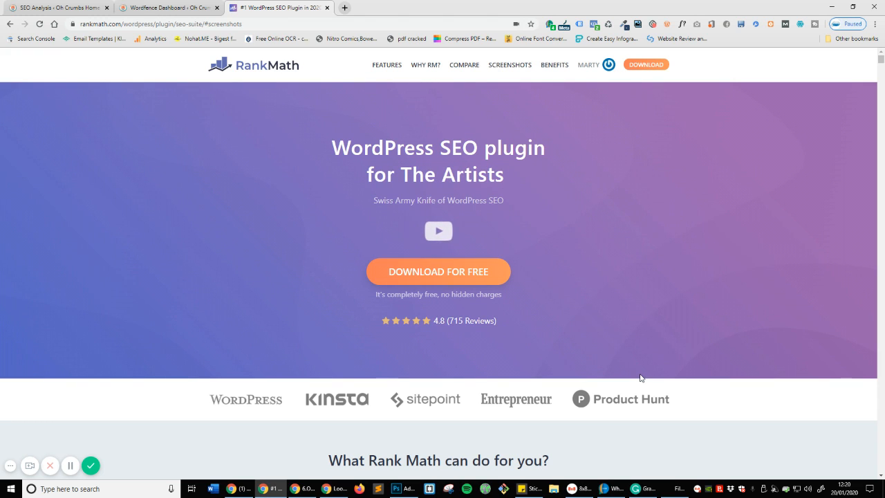
pyautogui.doubleClick(479, 174)
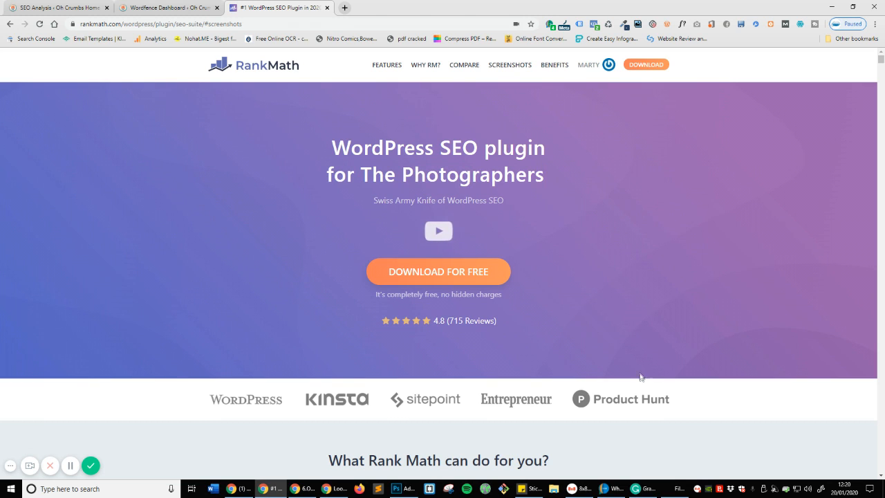
pyautogui.scroll(-3)
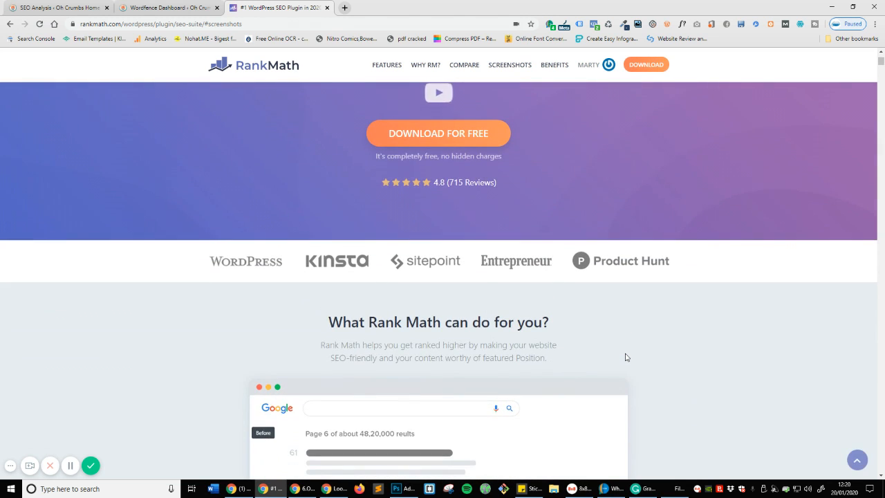
pyautogui.scroll(-3)
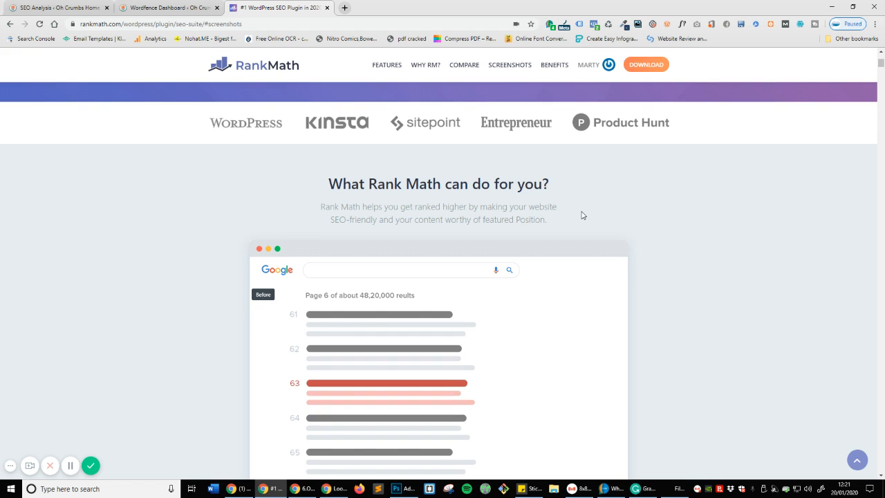
pyautogui.scroll(-3)
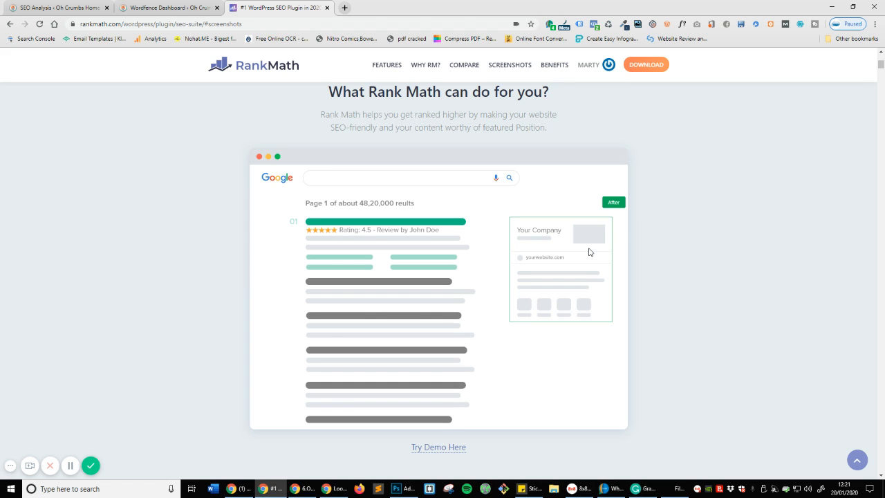
pyautogui.moveTo(601, 249)
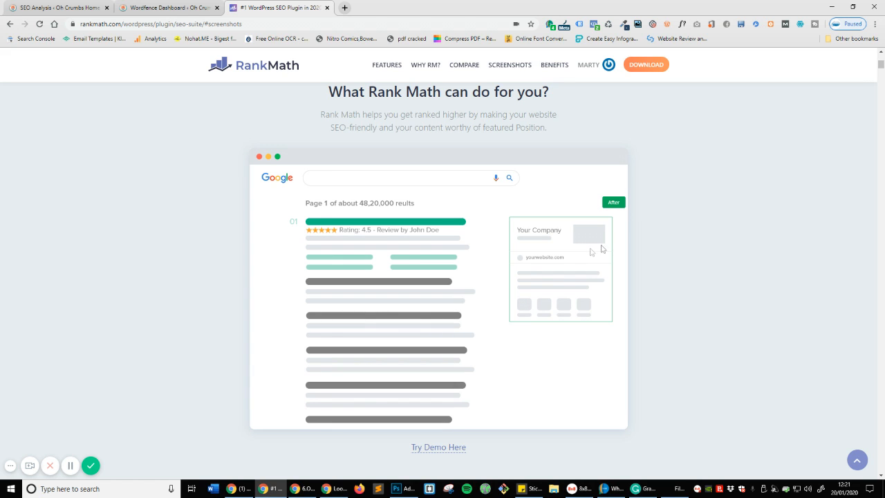
pyautogui.scroll(-3)
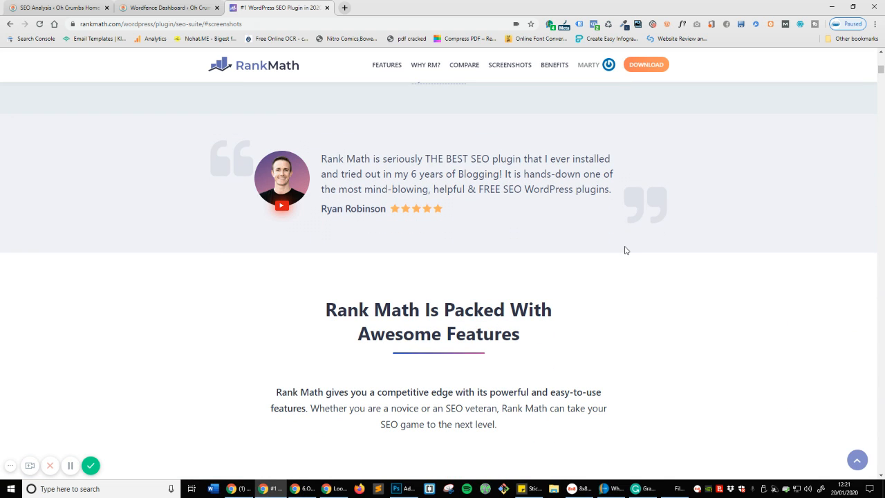
pyautogui.scroll(-3)
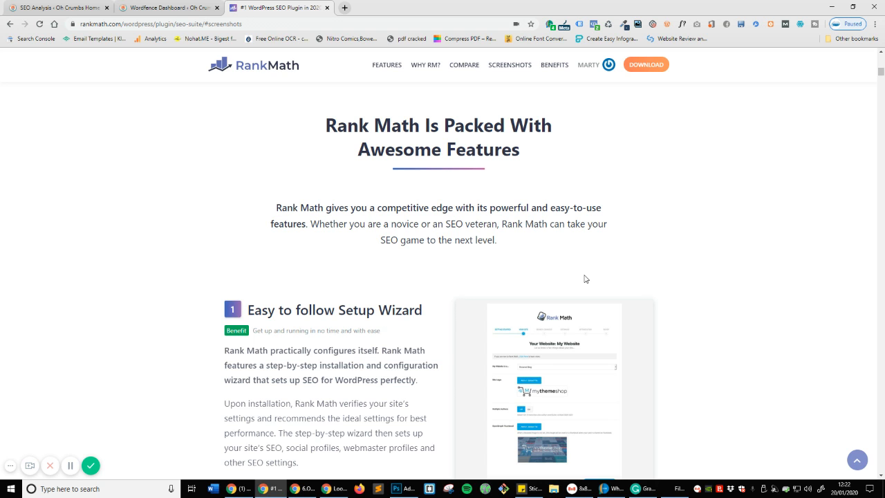
# - Continue down the feature list until the '5 Google Crawl Errors' section is in view
pyautogui.scroll(-3)
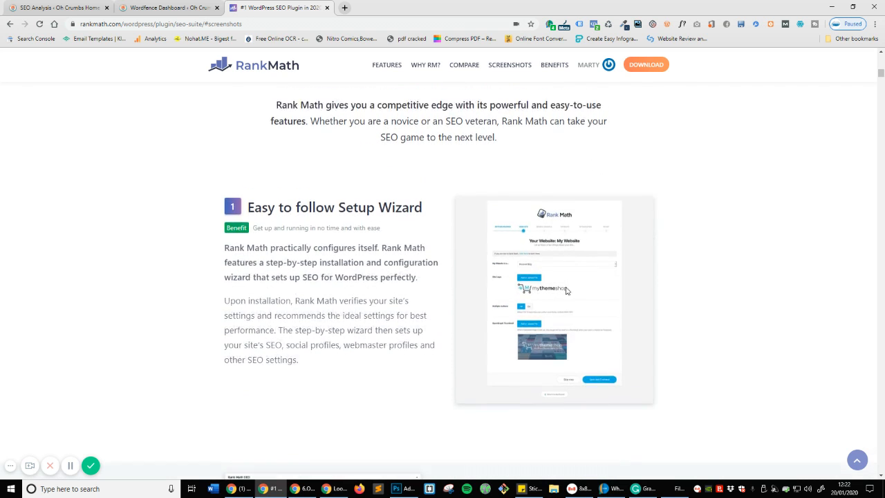
pyautogui.scroll(-3)
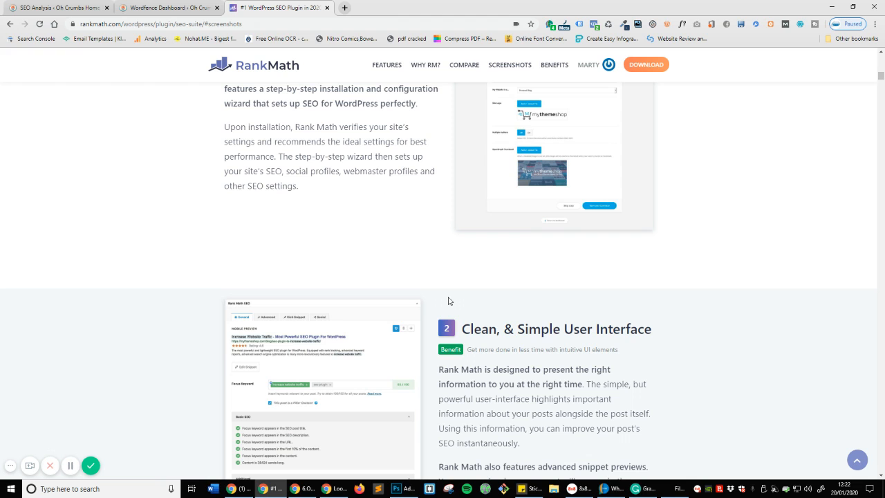
pyautogui.scroll(-3)
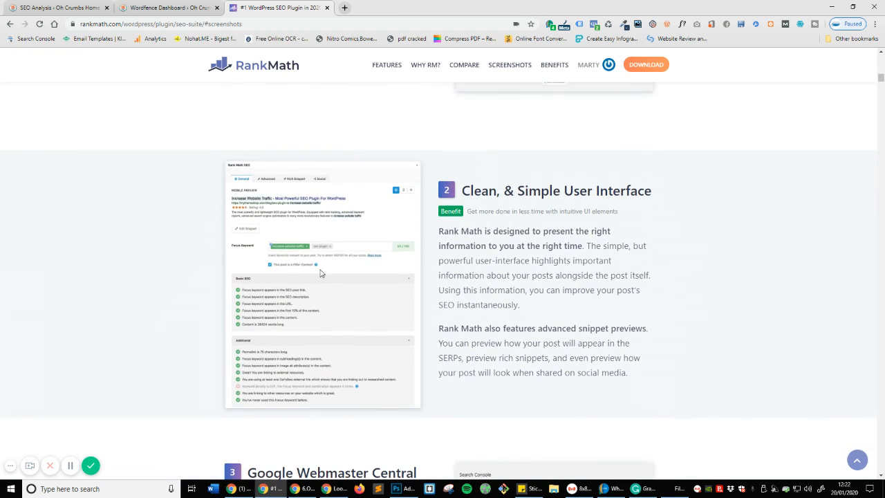
pyautogui.moveTo(263, 256)
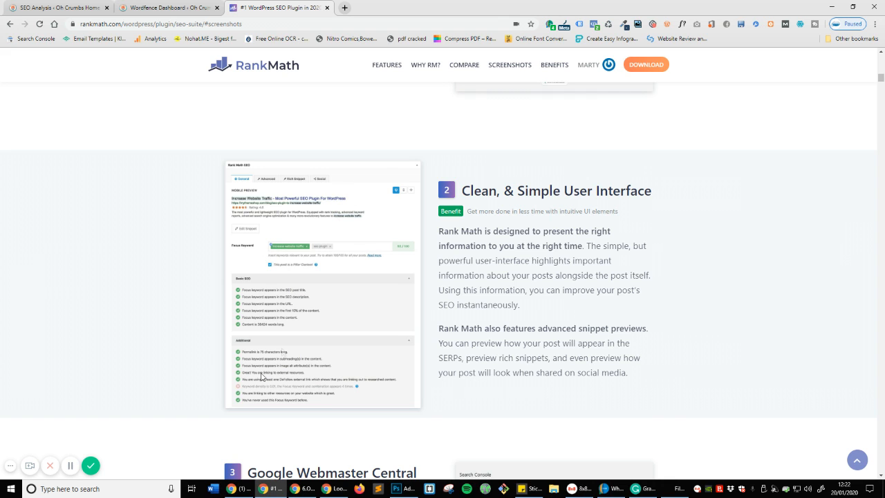
pyautogui.scroll(-3)
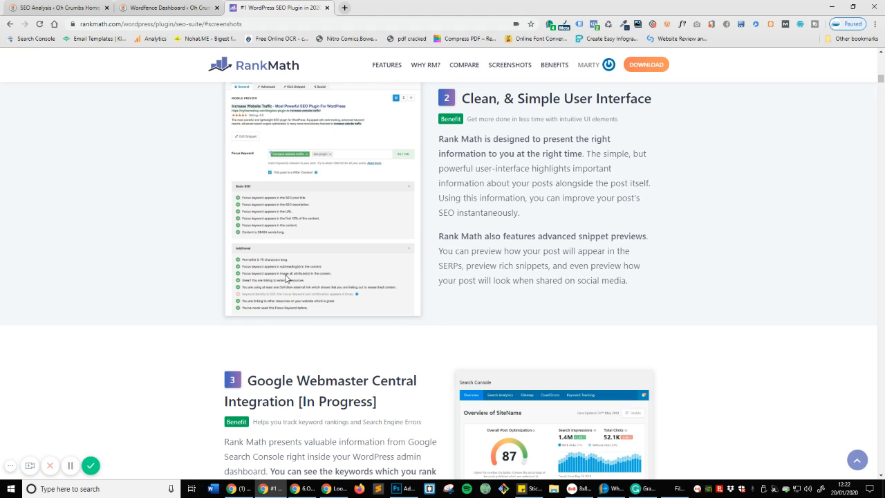
pyautogui.scroll(-3)
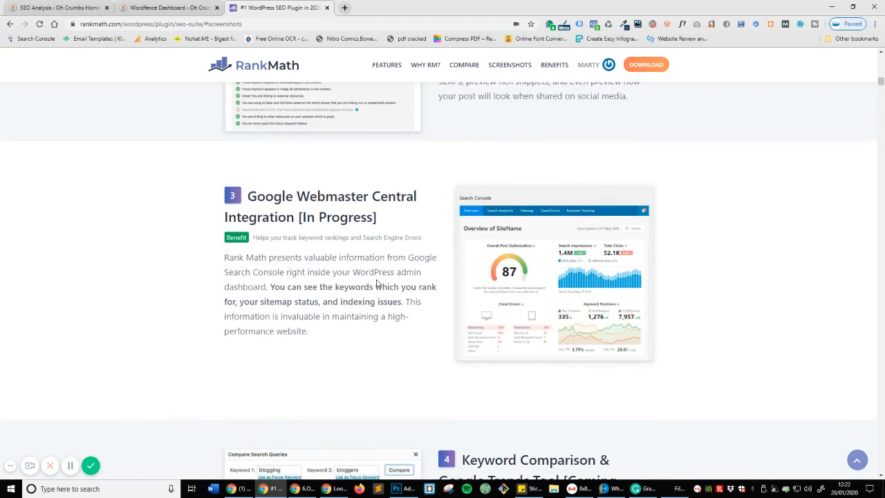
pyautogui.scroll(-3)
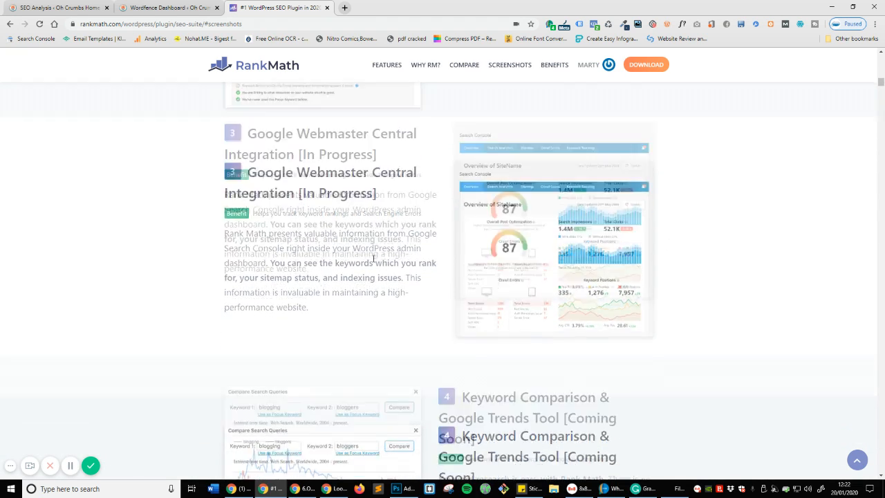
pyautogui.scroll(-3)
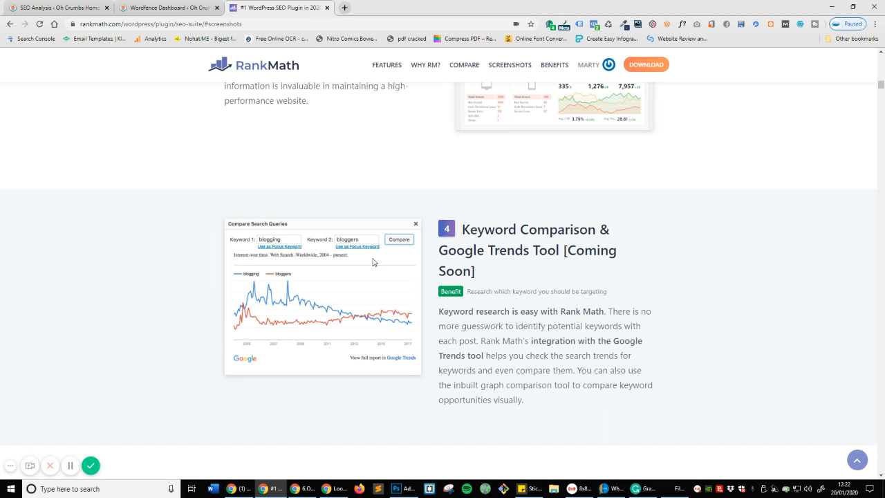
pyautogui.scroll(-3)
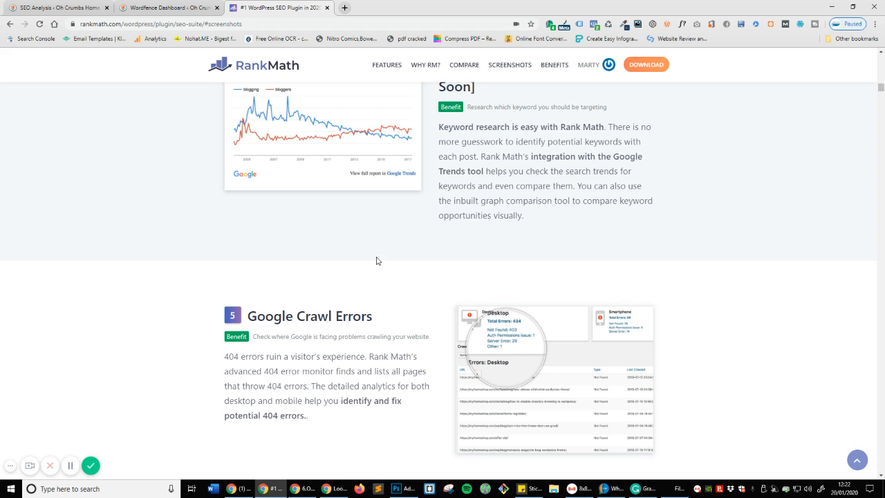
pyautogui.scroll(-3)
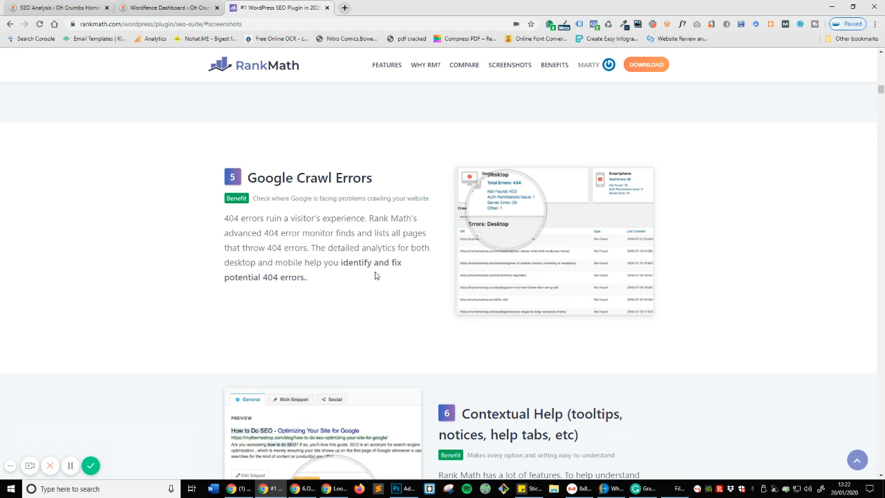
pyautogui.moveTo(92, 465)
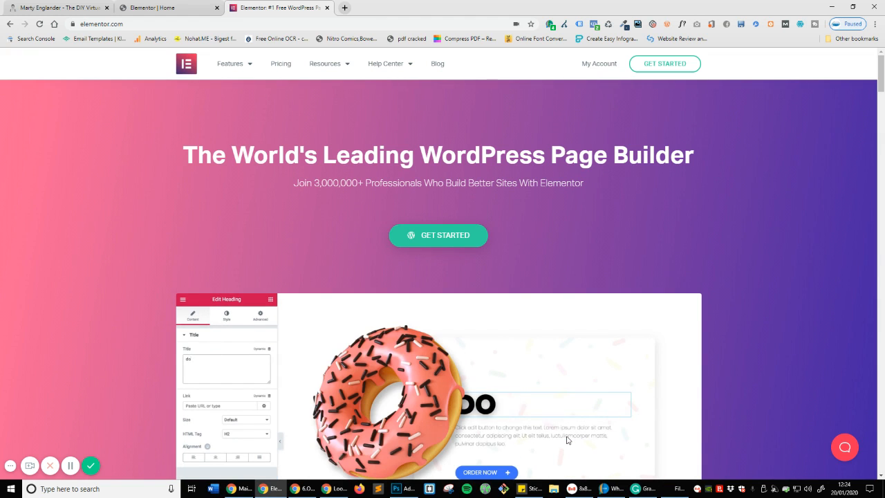
# - View Elementor's homepage hero and its cycling page-builder demo animation
pyautogui.click(227, 315)
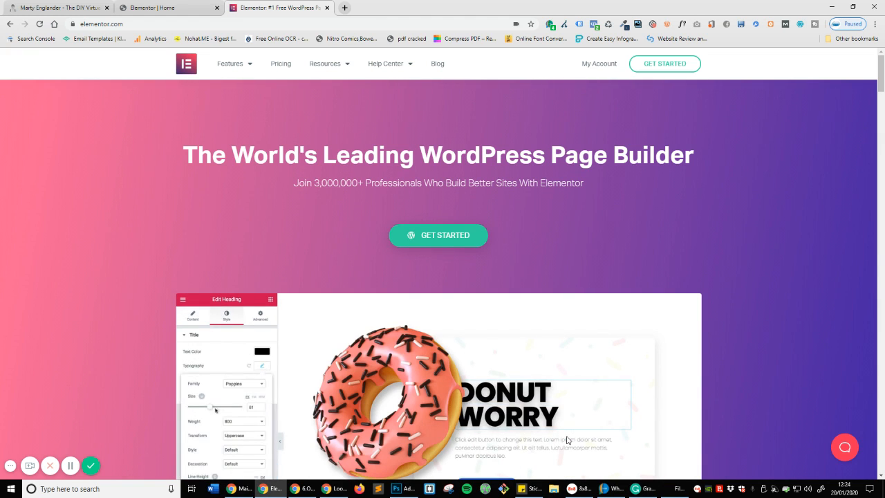
pyautogui.moveTo(211, 406); pyautogui.dragTo(235, 406)
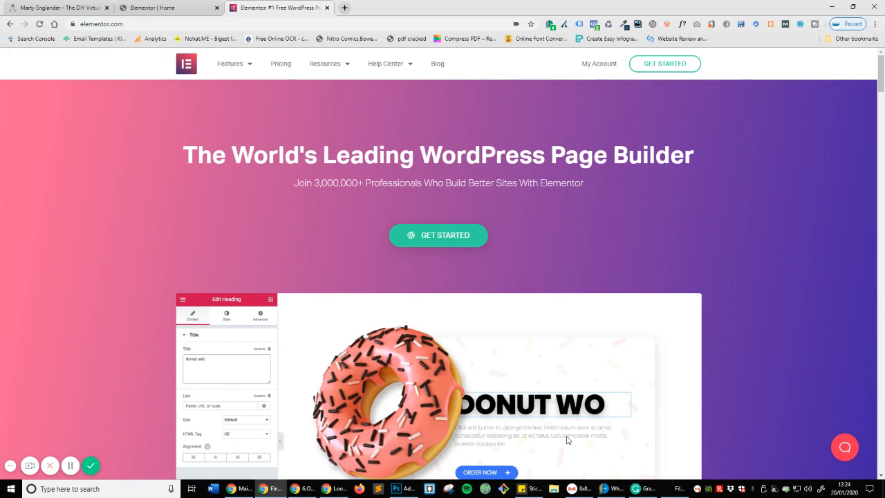
pyautogui.click(226, 315)
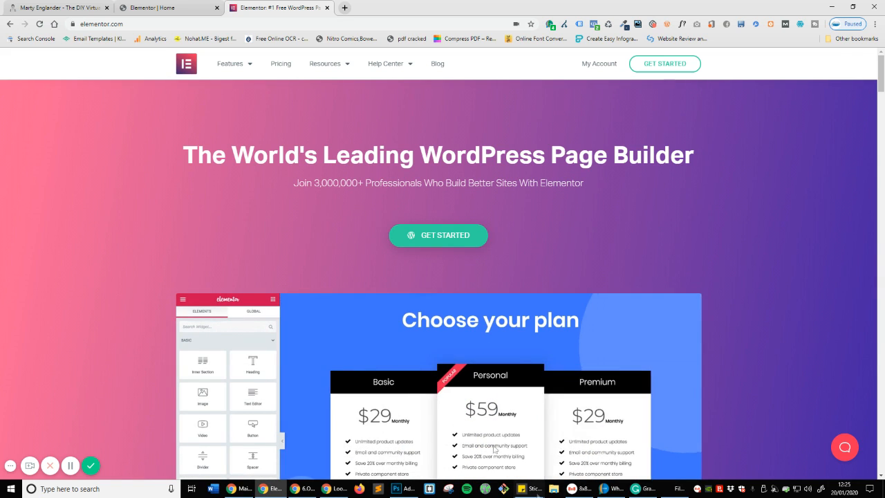
# - Change the hero Heading widget's title so it ends with 'hello' instead of MONEY
pyautogui.click(166, 9)
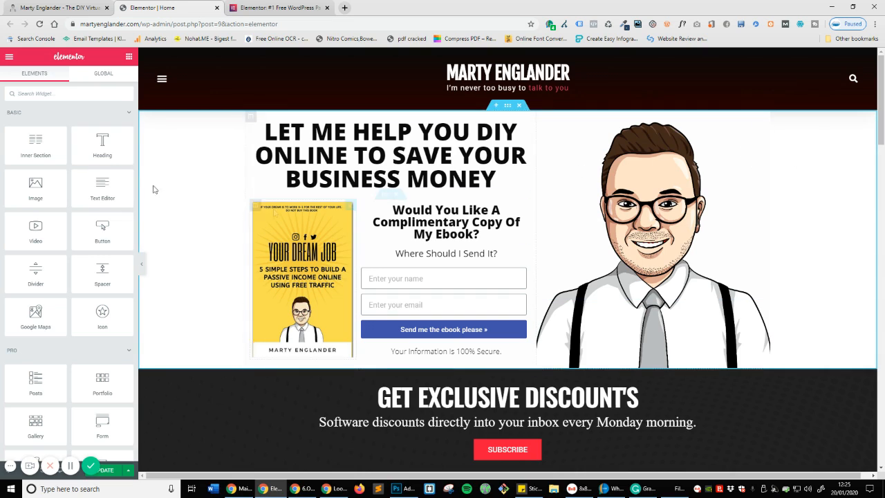
pyautogui.scroll(-3)
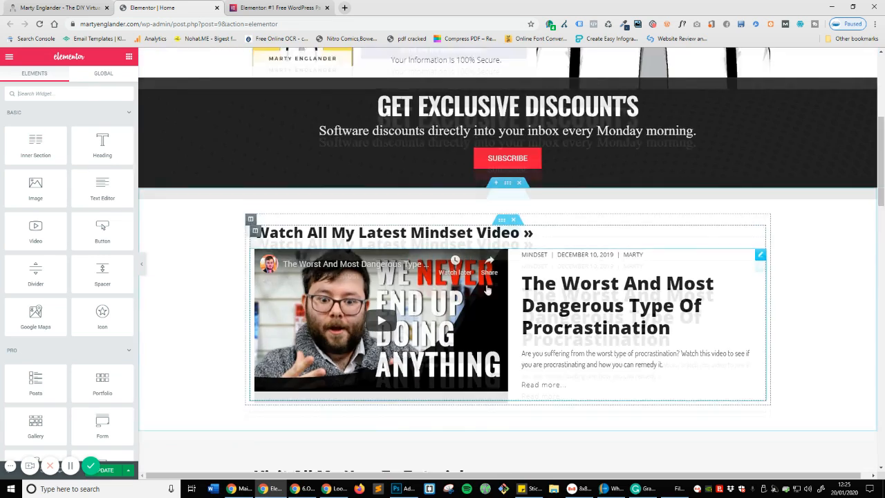
pyautogui.scroll(-3)
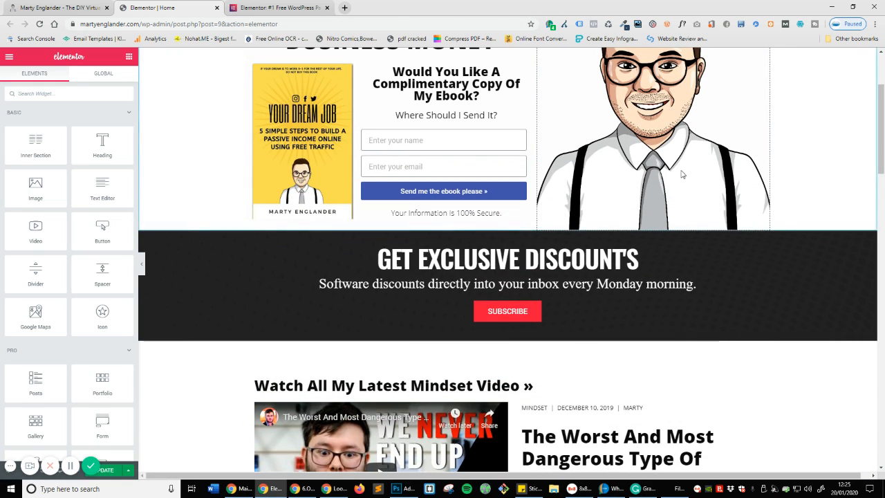
pyautogui.scroll(3)
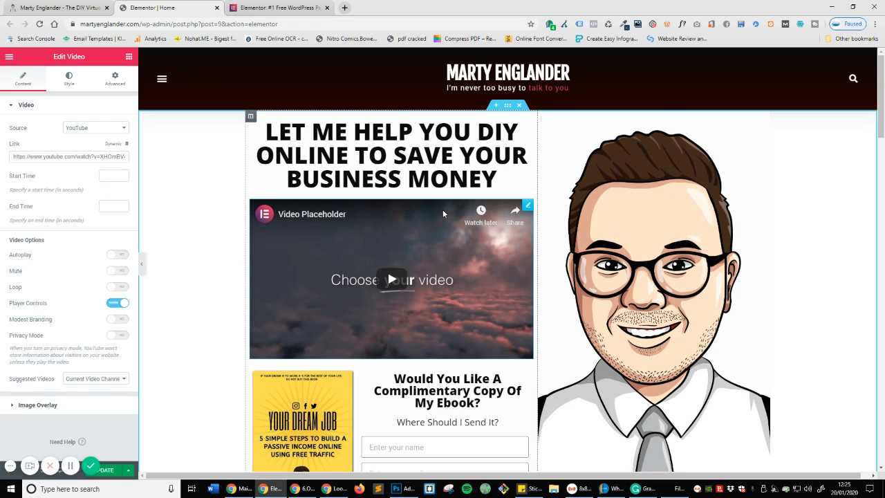
pyautogui.rightClick(528, 206)
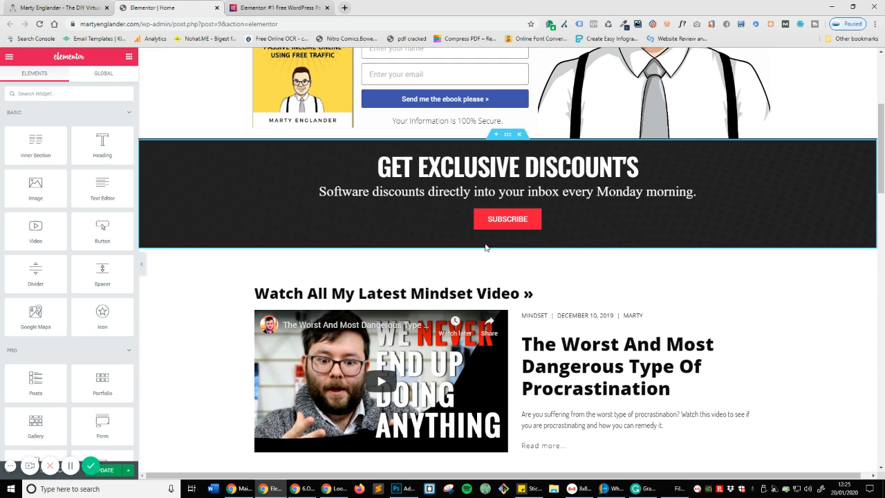
pyautogui.scroll(3)
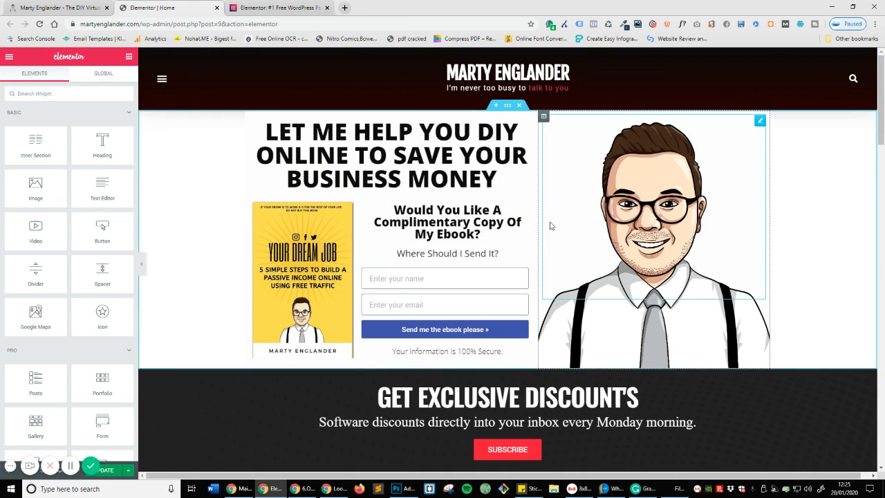
pyautogui.click(391, 155)
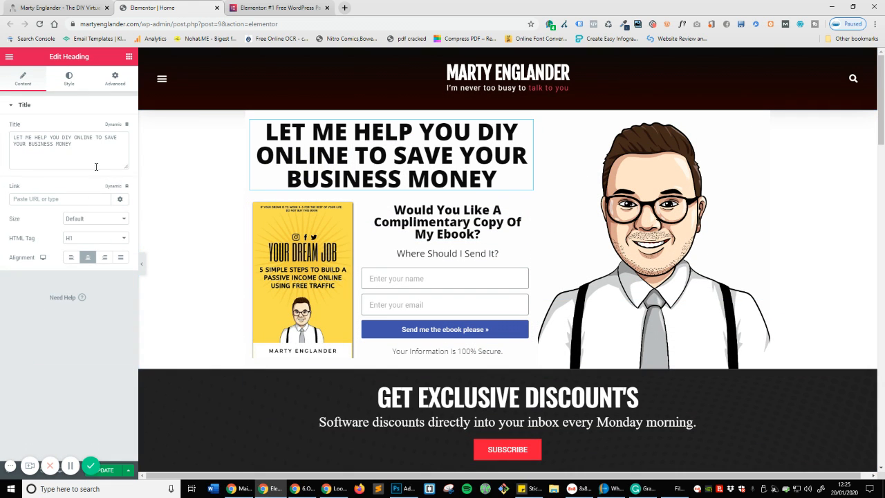
pyautogui.write('hello')
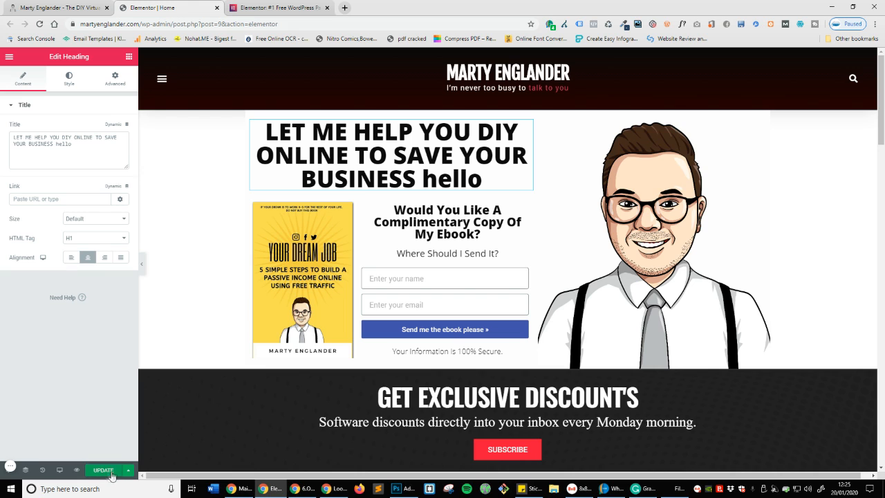
pyautogui.moveTo(61, 470)
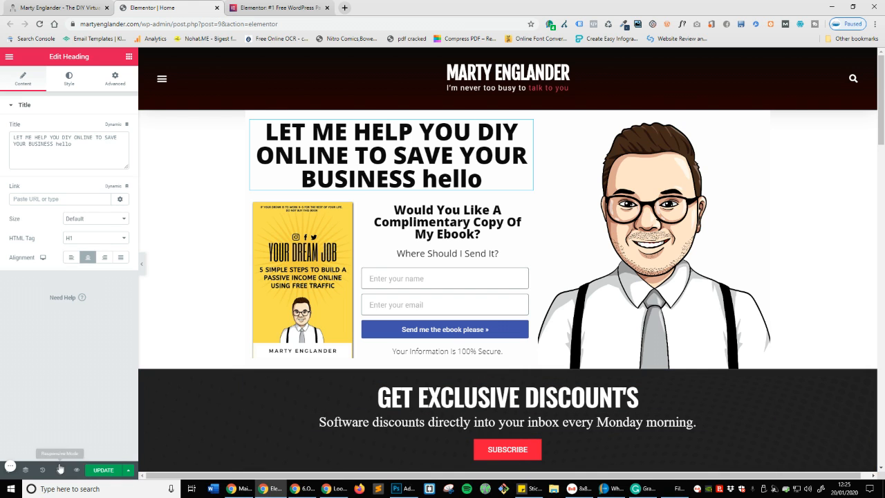
# - Preview the page at Tablet width in Responsive Mode, then return to Desktop
pyautogui.click(59, 453)
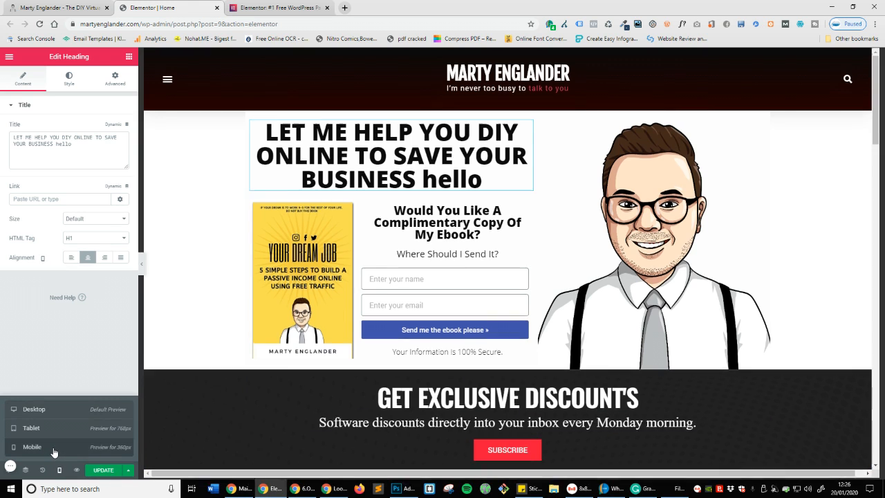
pyautogui.click(30, 427)
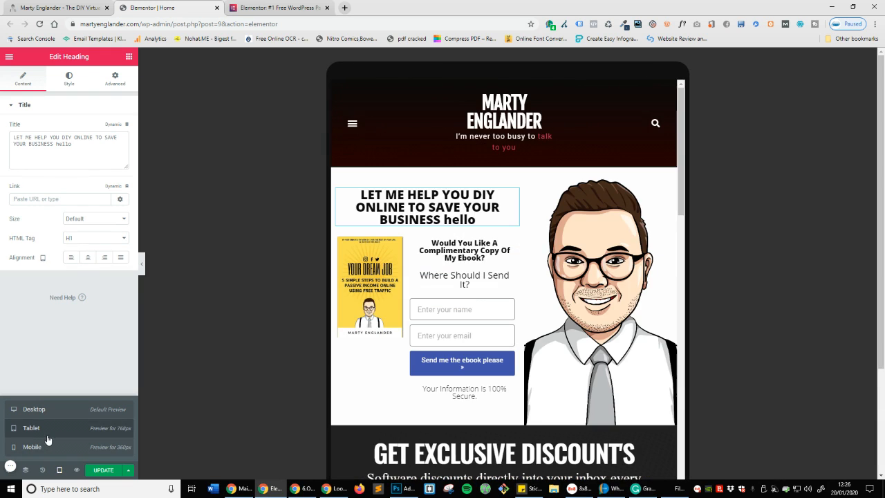
pyautogui.click(33, 410)
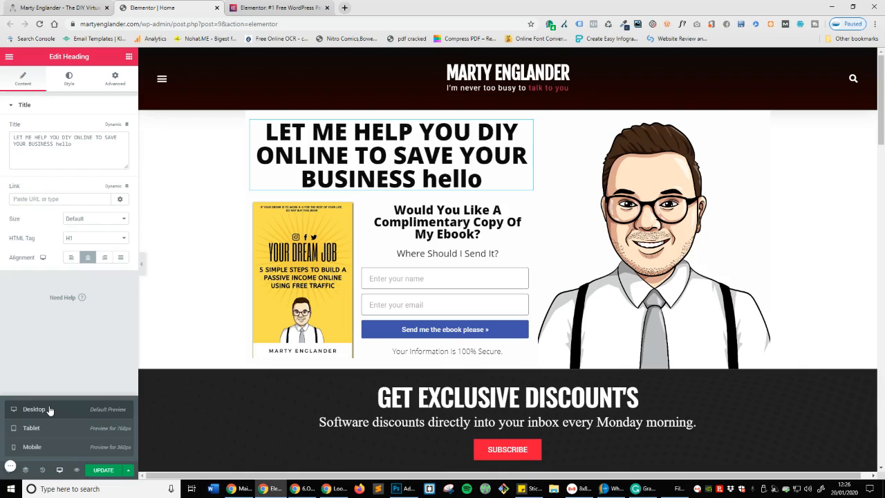
# - Scroll the live martyenglander.com homepage through its tutorials, courses and mindset video sections
pyautogui.scroll(-3)
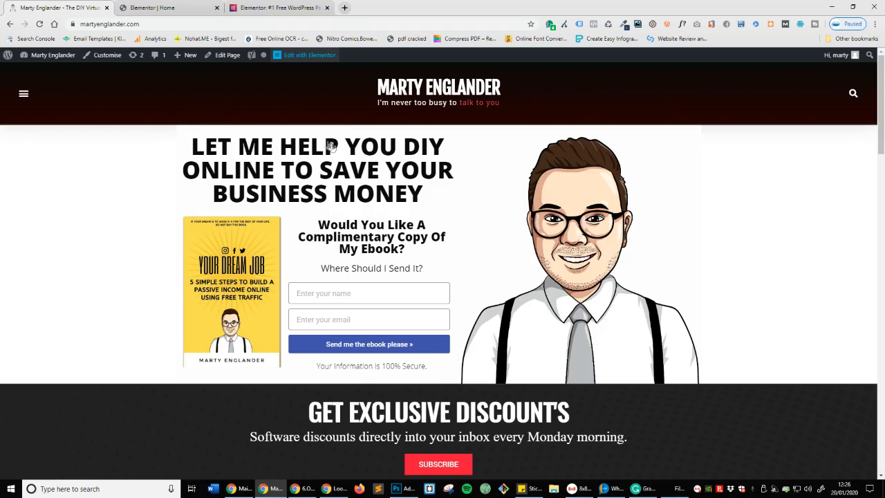
pyautogui.scroll(-3)
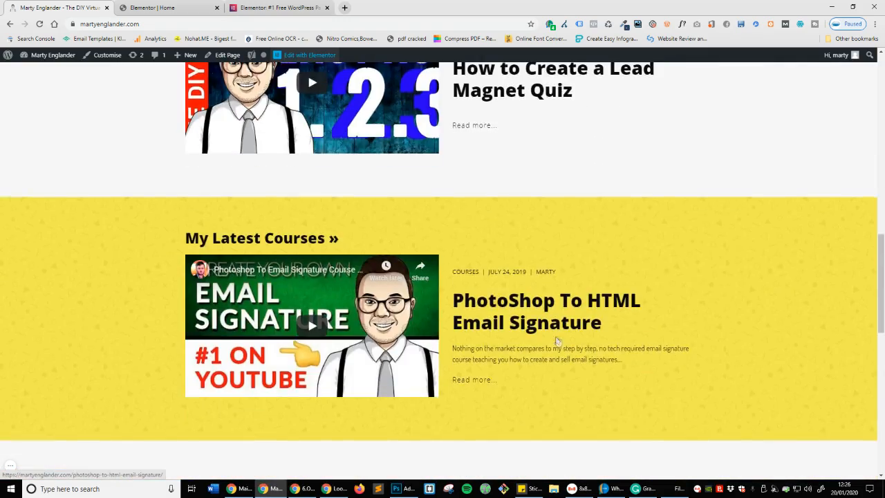
pyautogui.scroll(3)
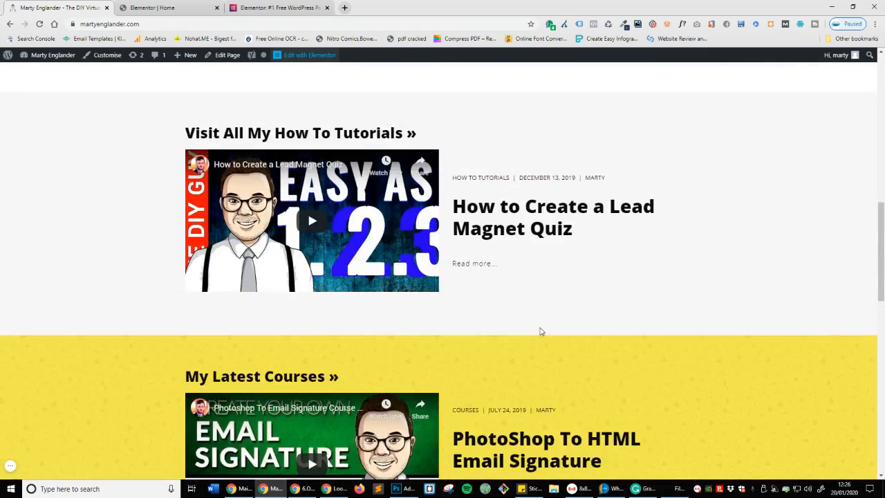
pyautogui.scroll(3)
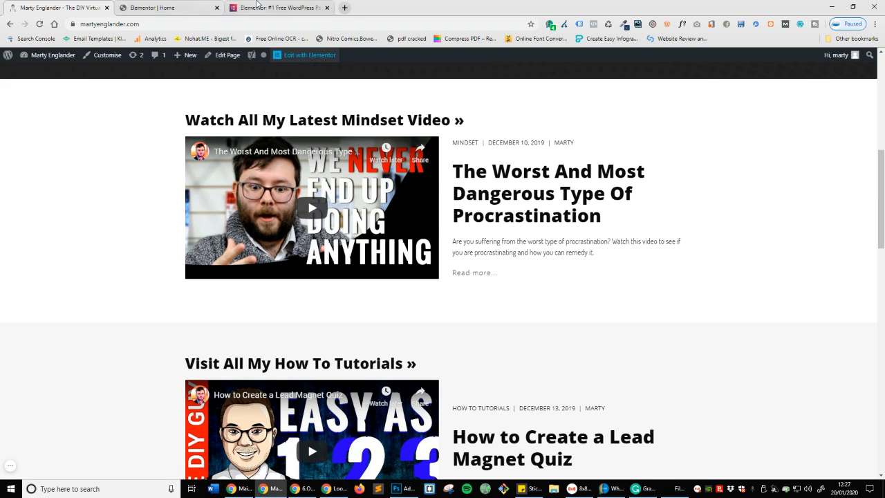
# - Bring up elementor.com and read down to its Pixel Perfect Design section
pyautogui.click(276, 9)
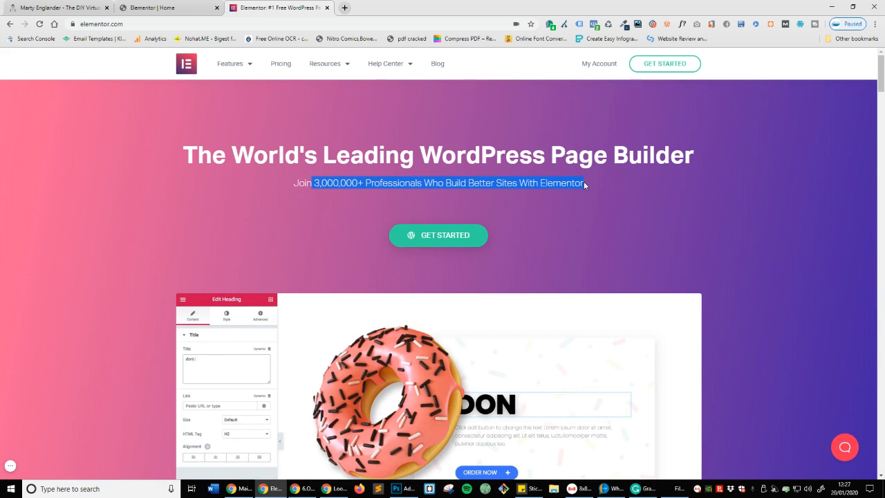
pyautogui.click(227, 315)
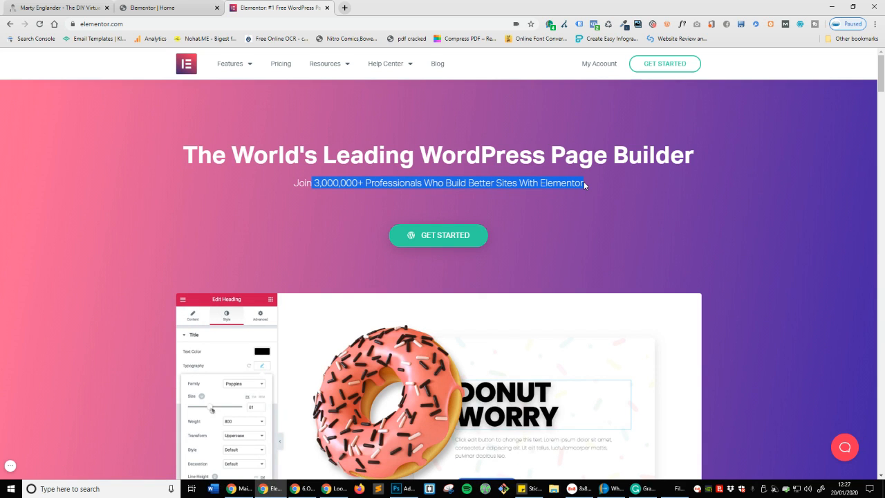
pyautogui.moveTo(202, 407); pyautogui.dragTo(219, 407)
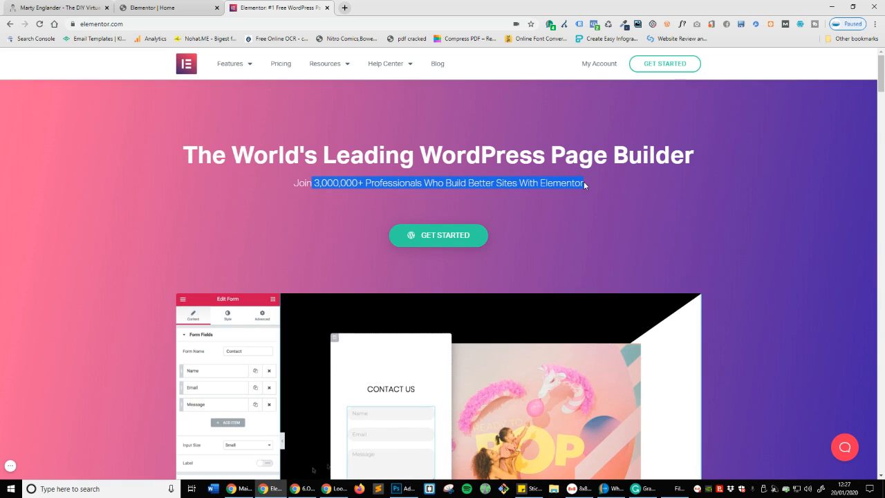
pyautogui.scroll(-3)
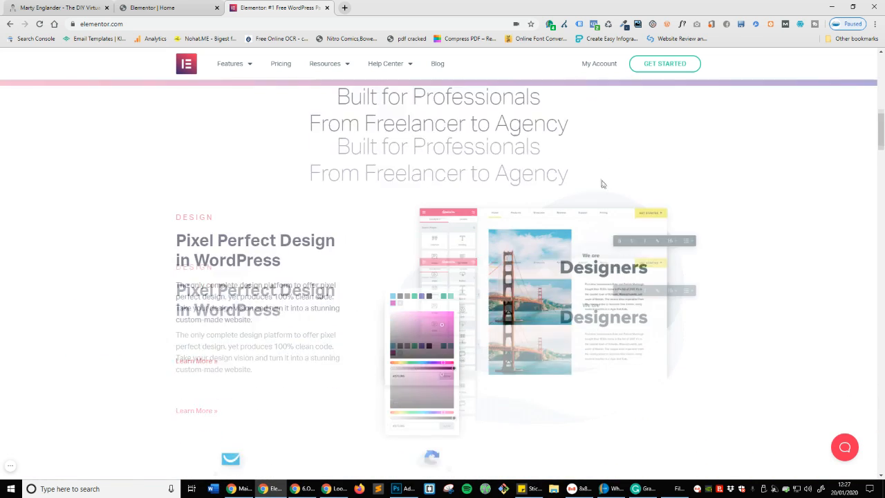
pyautogui.scroll(-3)
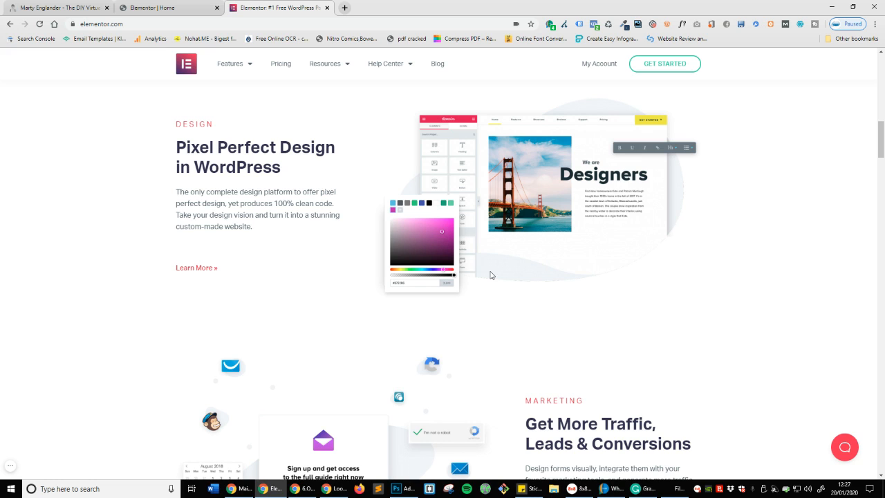
# - Reopen the live homepage with Edit with Elementor to see the 'hello' headline in the editor
pyautogui.click(55, 9)
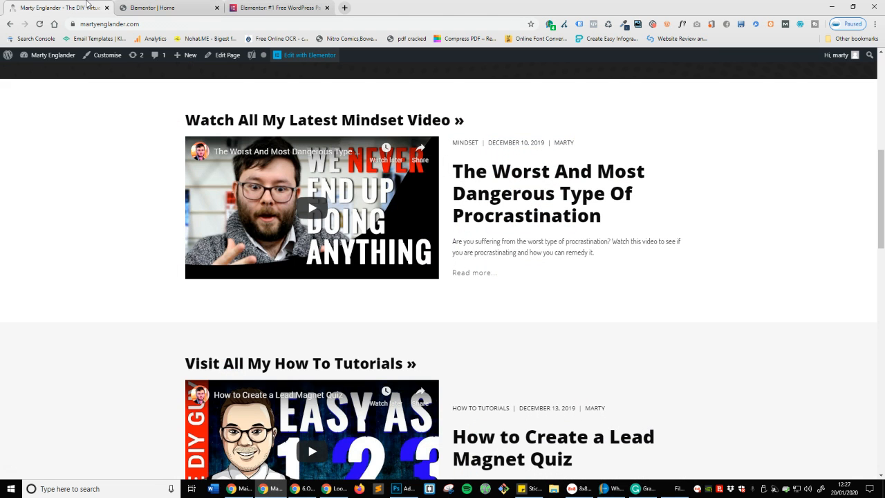
pyautogui.scroll(3)
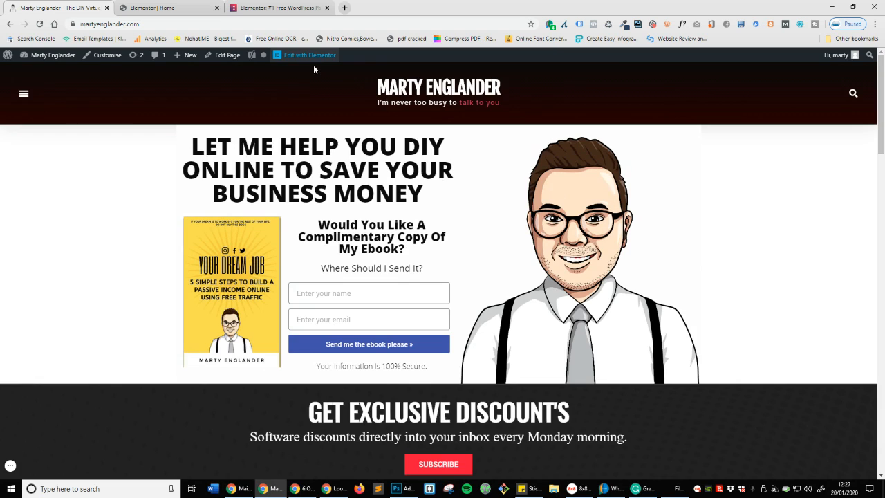
pyautogui.click(308, 55)
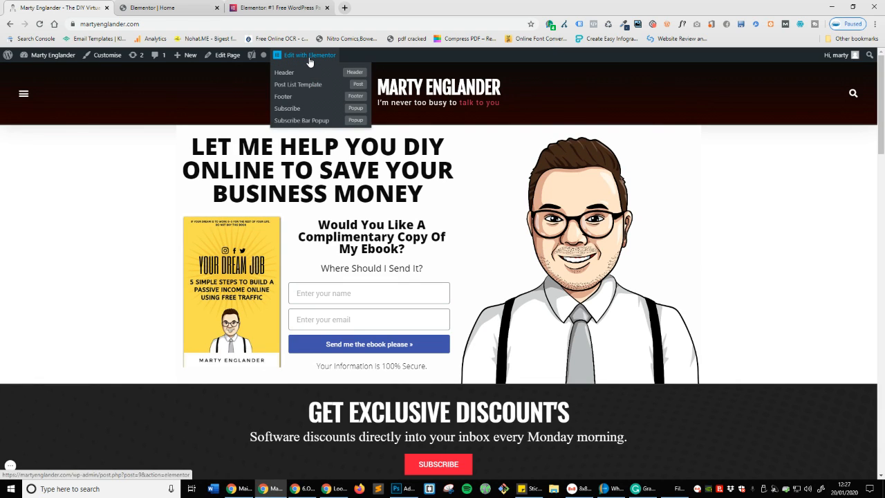
pyautogui.moveTo(283, 72)
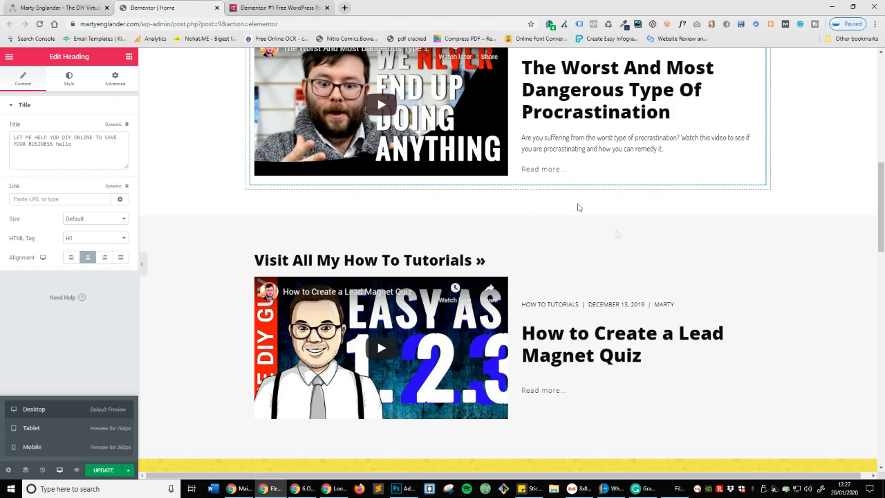
pyautogui.scroll(3)
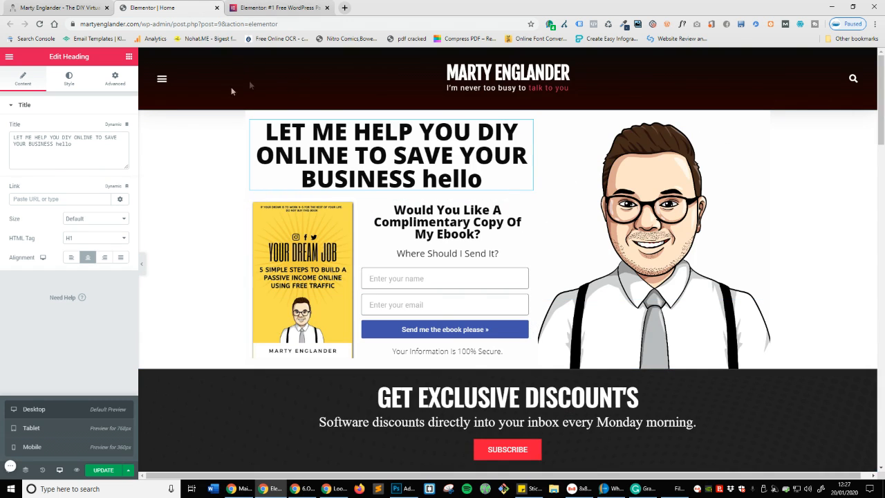
# - Compare the live homepage against the editor version, then end on the author's YouTube channel
pyautogui.click(305, 55)
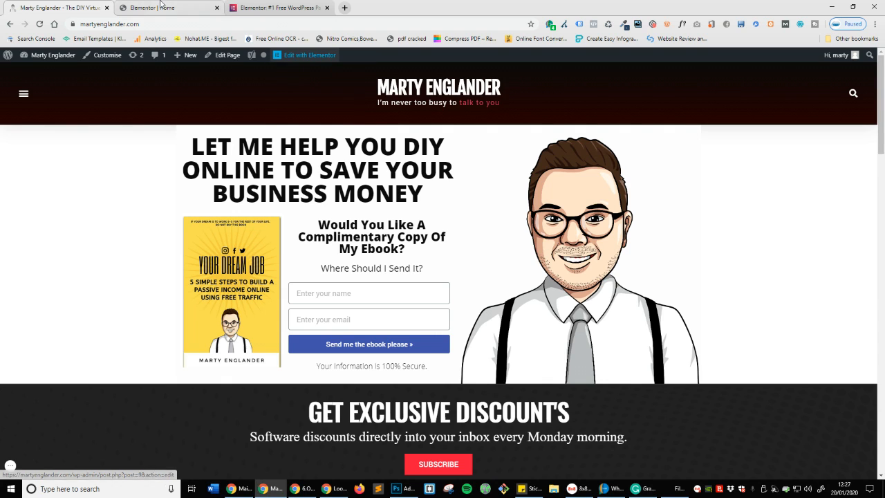
pyautogui.click(308, 55)
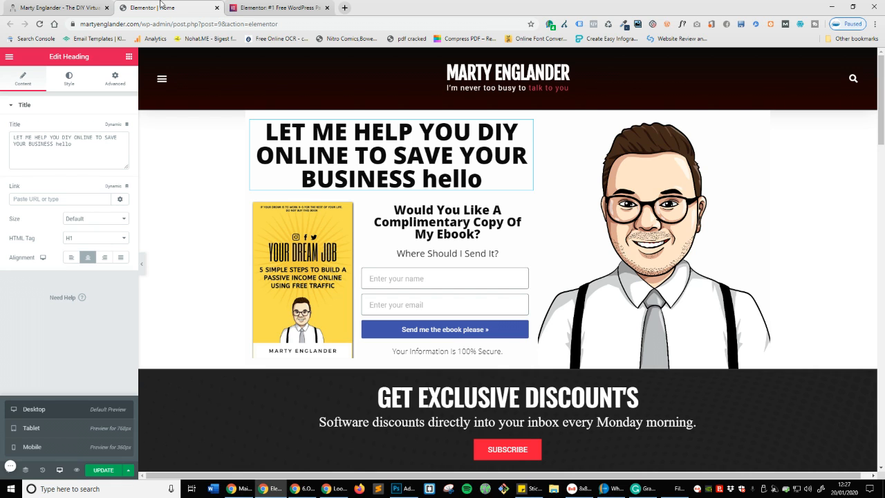
pyautogui.click(55, 9)
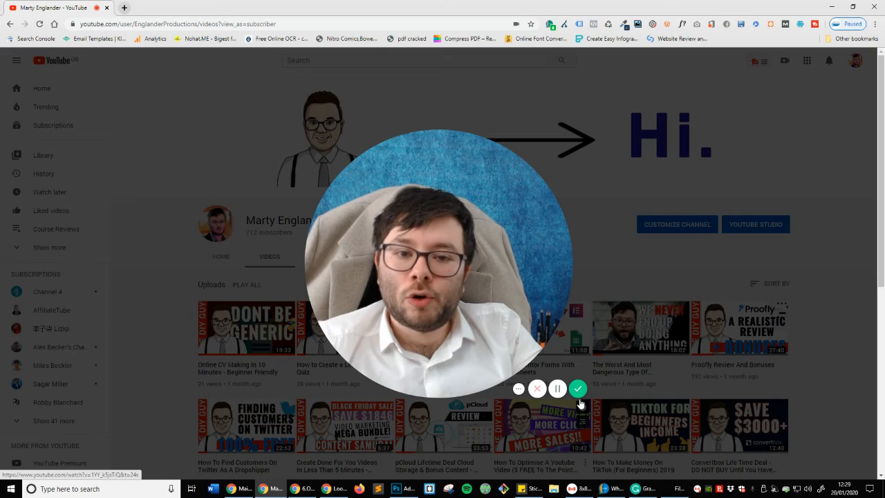